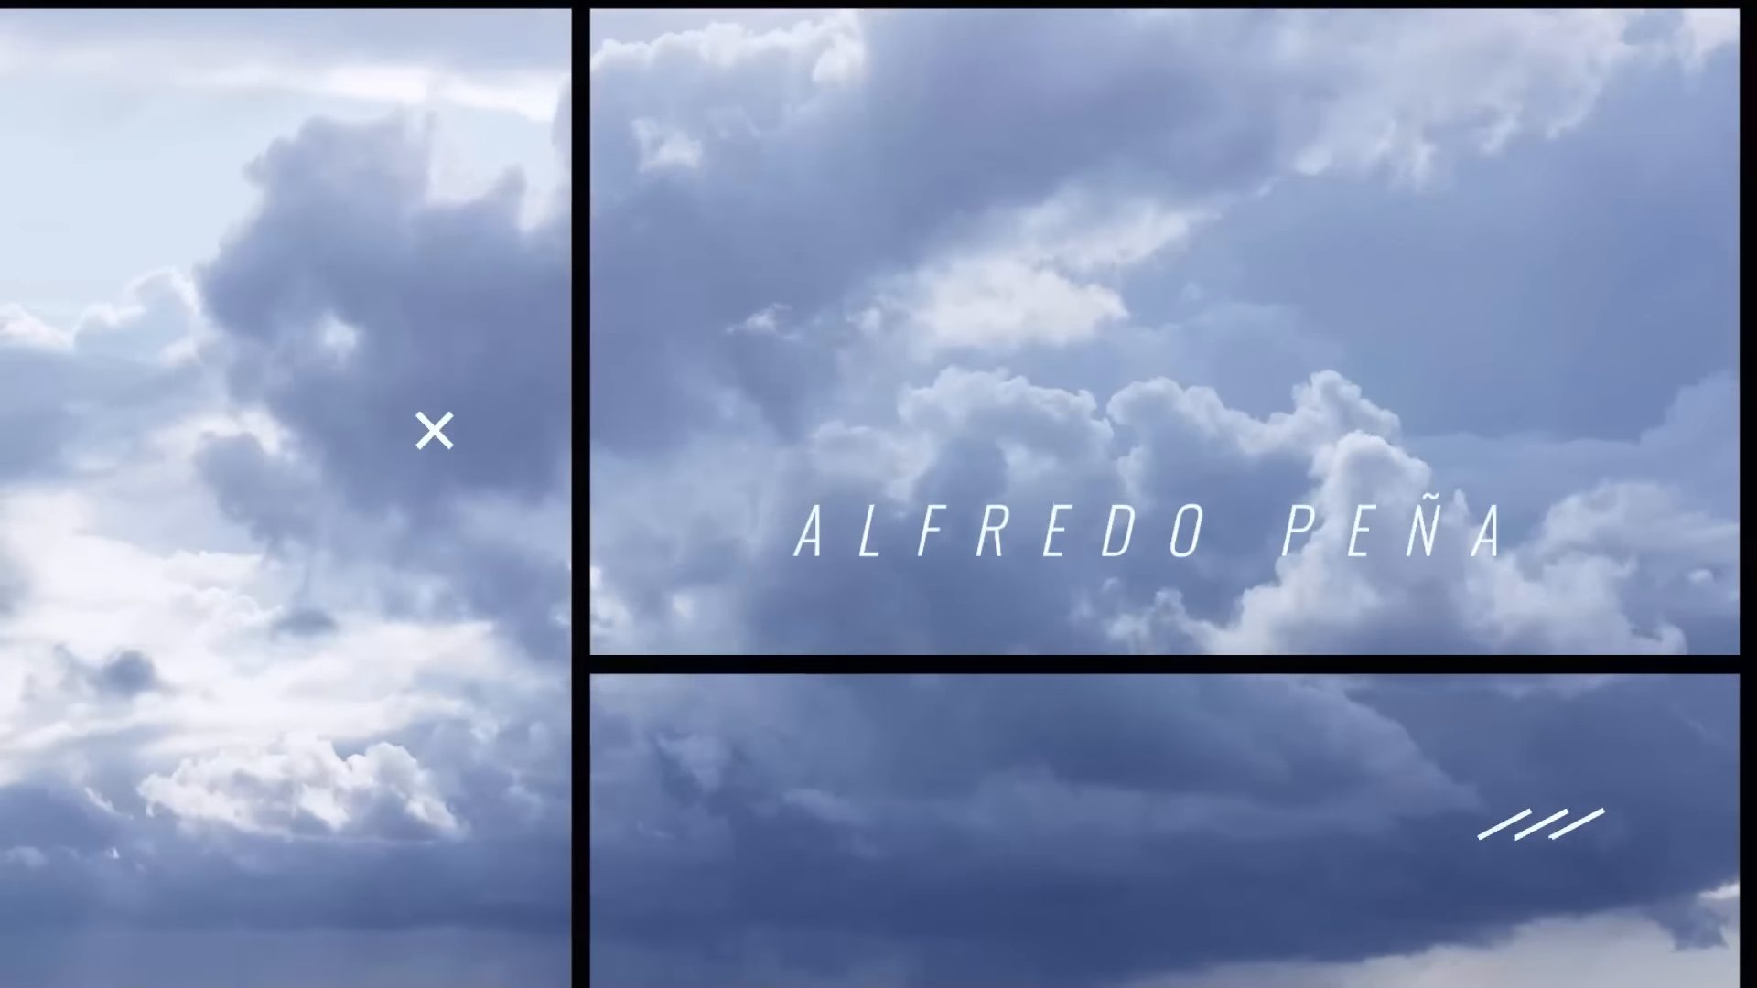
Step: Play the split-screen cloud title until ALFREDO PEÑA fades to a black frame
{"action": "left_click", "coordinate": [431, 431]}
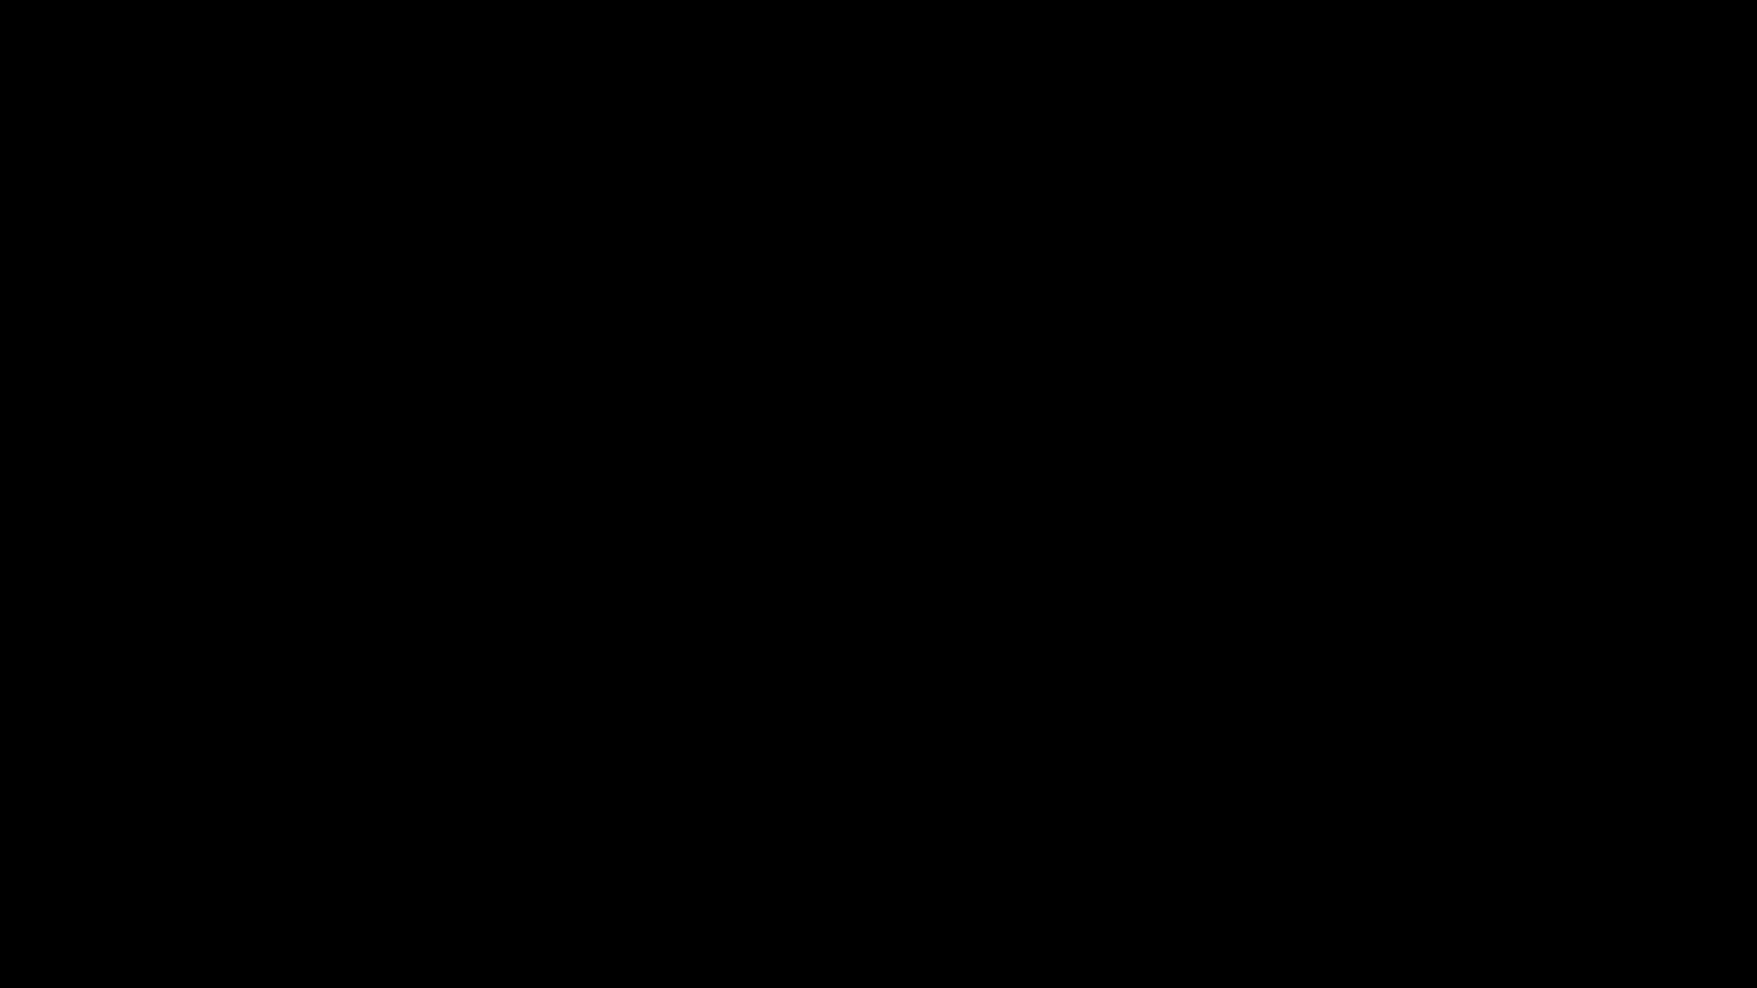